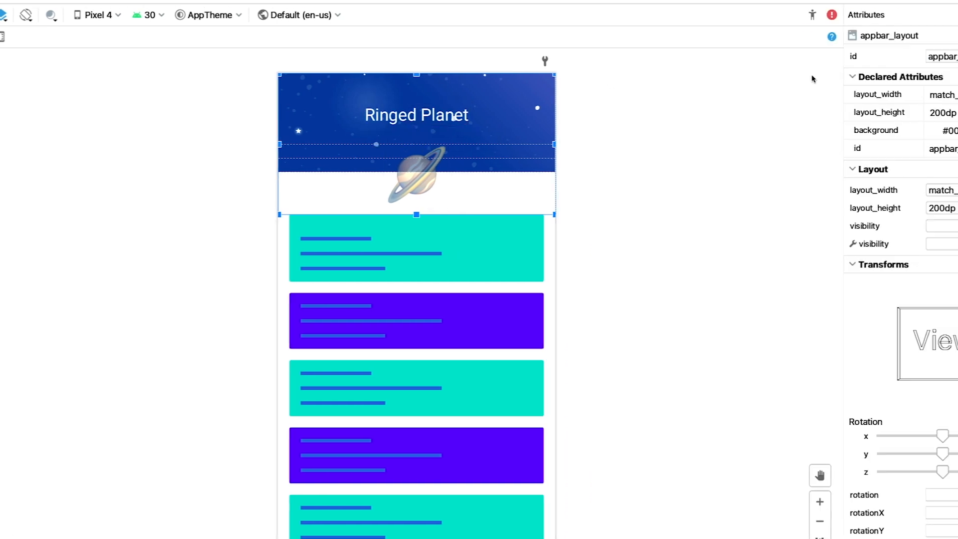
Open the motion scene and preview the collapsed ConstraintSet, then the rendering-mode choices
left_click(880, 113)
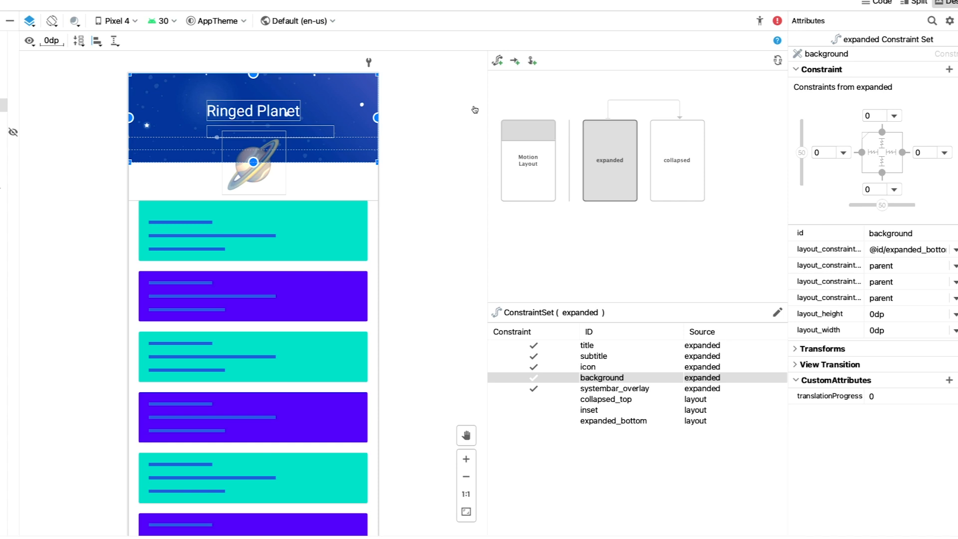
left_click(609, 160)
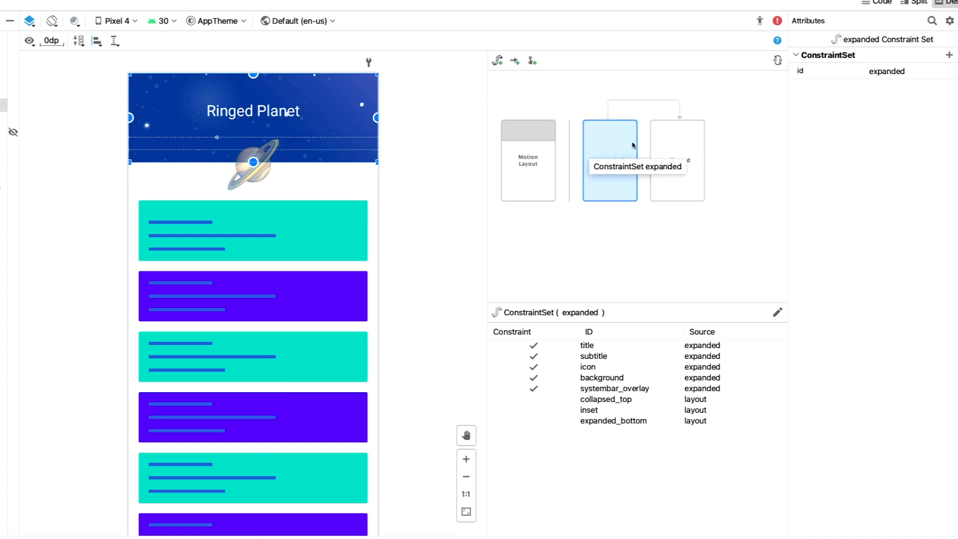
left_click(677, 159)
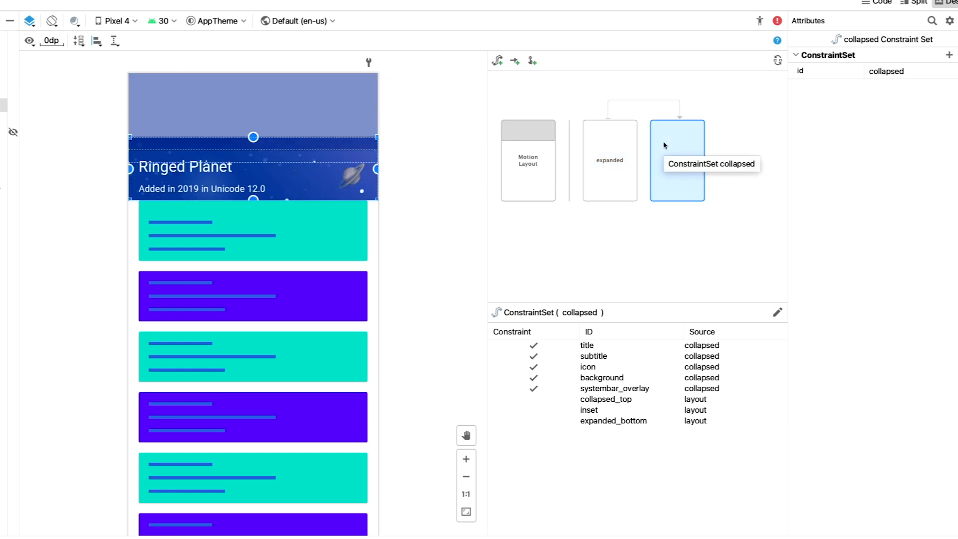
left_click(29, 20)
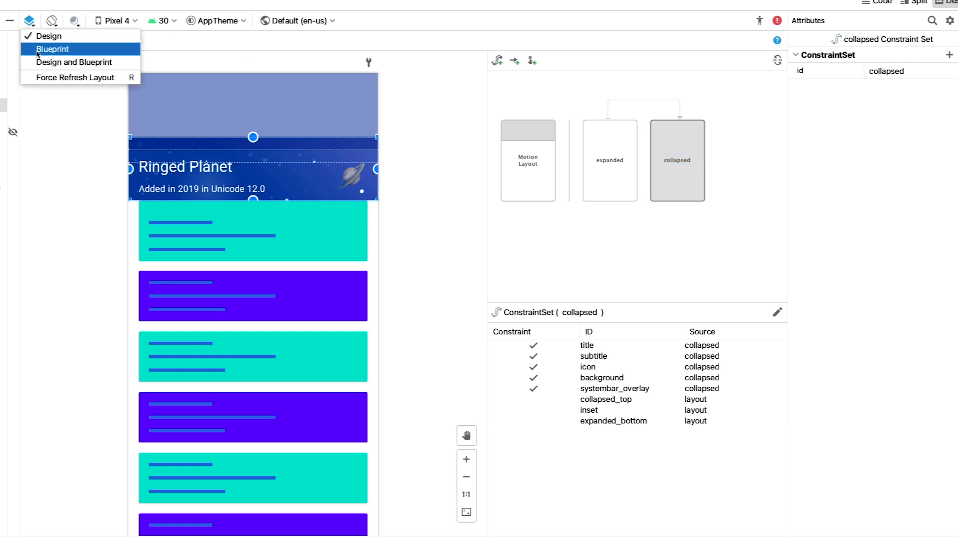
Switch to Blueprint view, inspect the collapsed_top and inset guidelines, and return to the expanded set
left_click(53, 50)
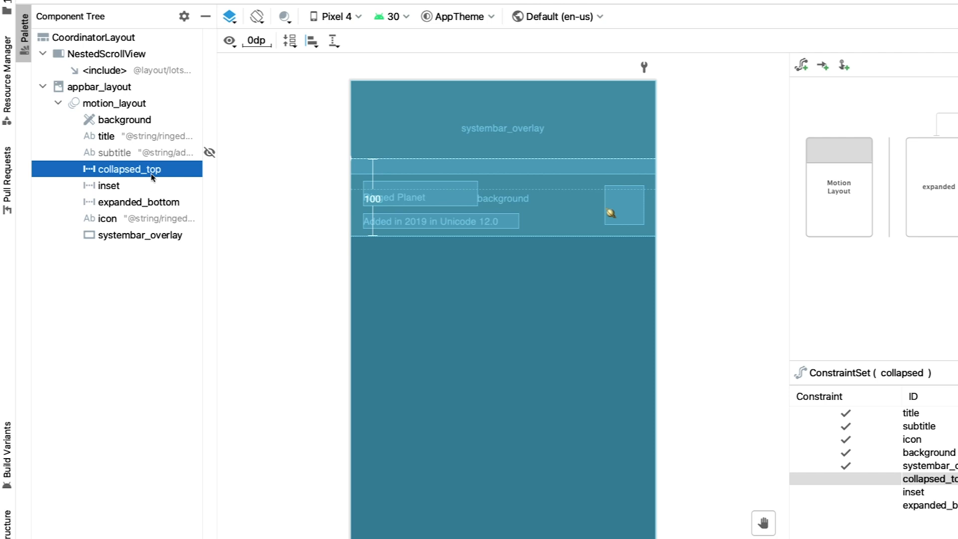
left_click(124, 170)
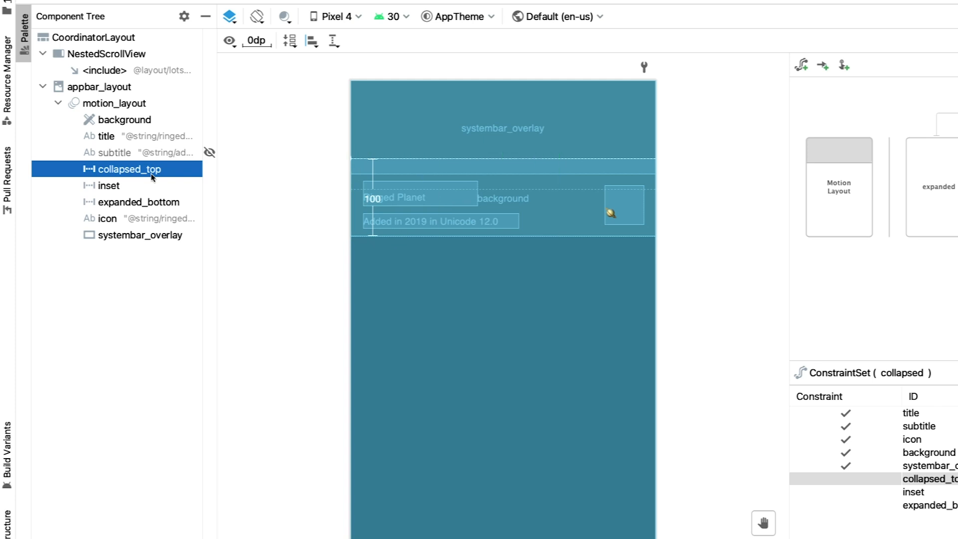
left_click(107, 186)
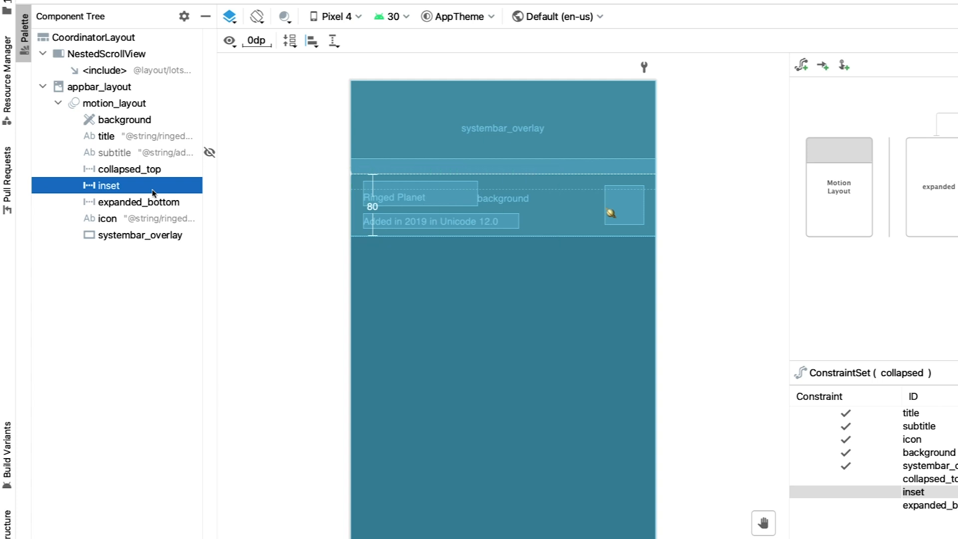
mouse_move(149, 202)
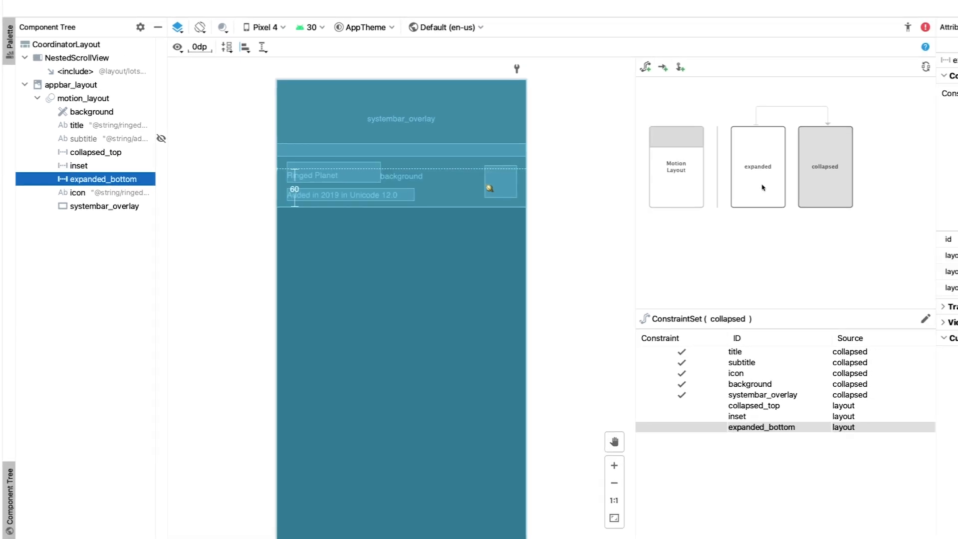
left_click(757, 167)
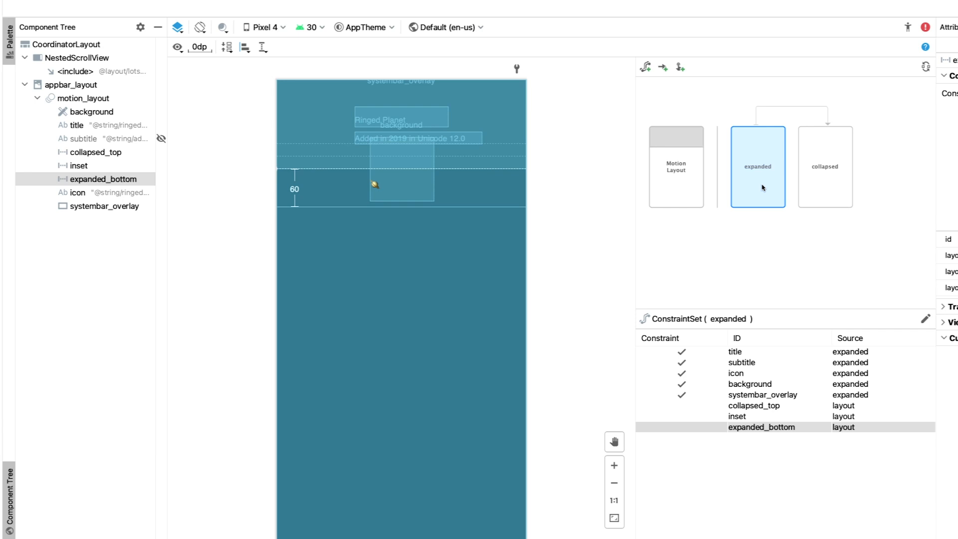
Open CollapsingToolbar.kt and scroll through the offset listener and window-insets code
left_click(546, 13)
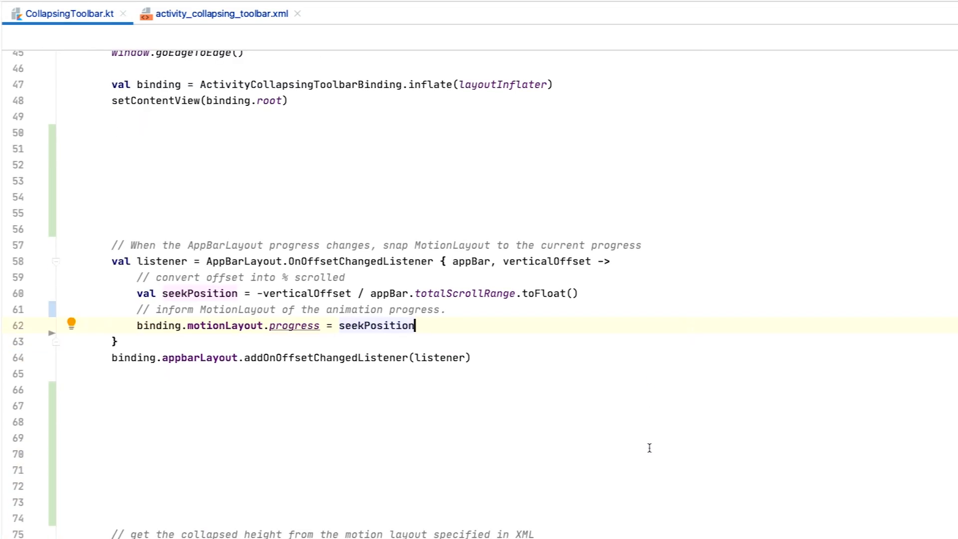
scroll("down", 3)
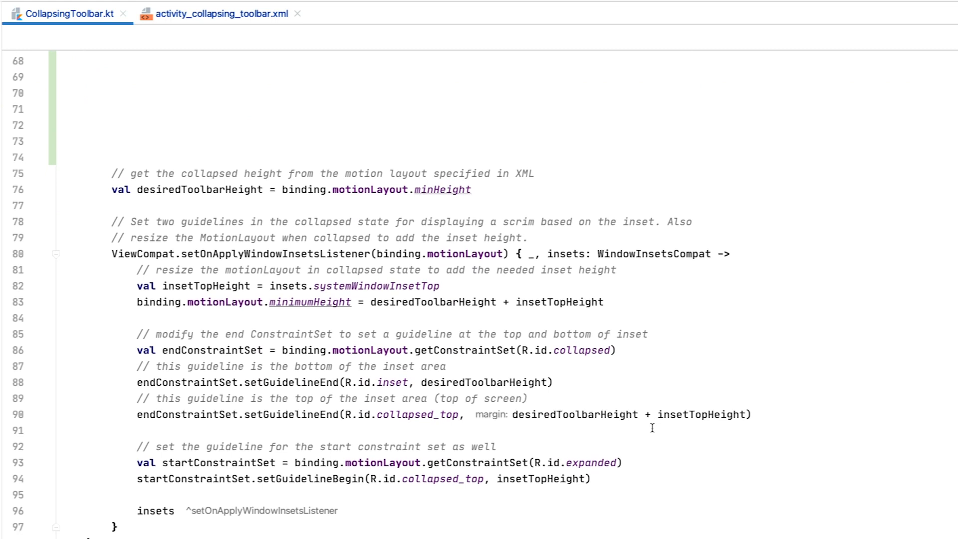
scroll("down", 3)
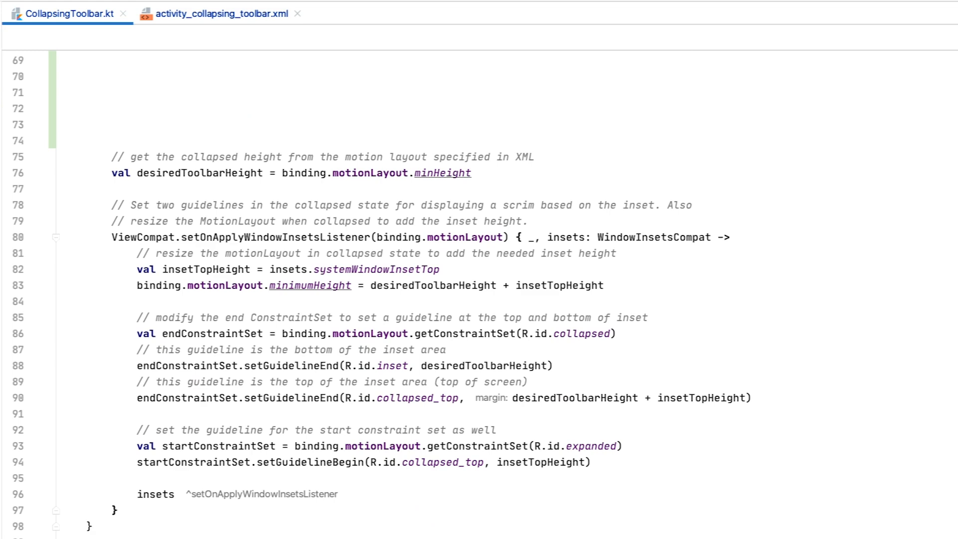
Scroll to the CutoutImage class to read its bottomCutSize and endCutSize properties
scroll("down", 3)
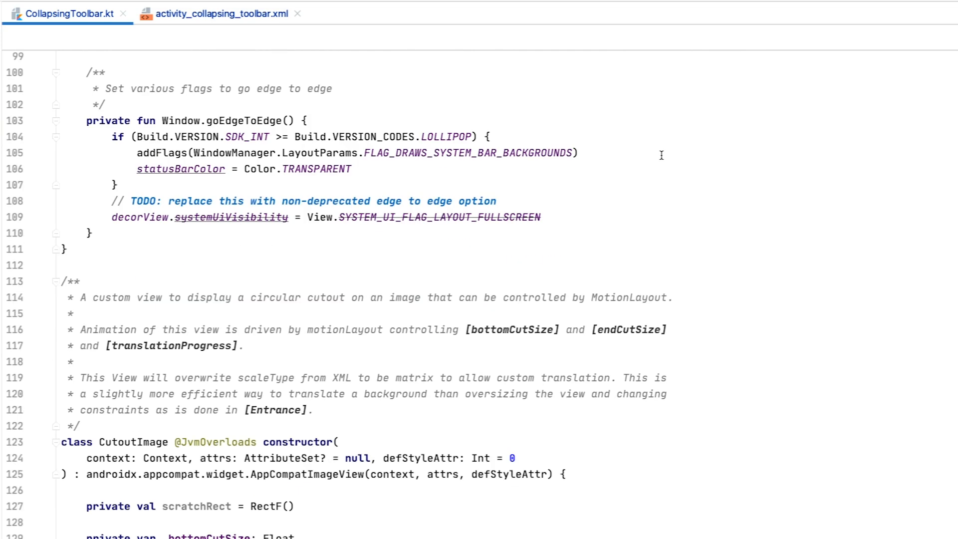
scroll("down", 3)
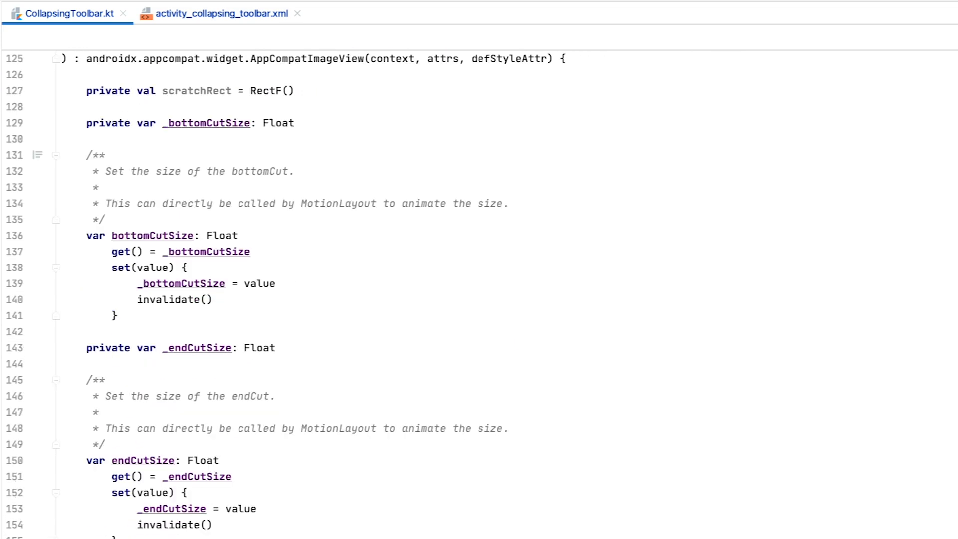
scroll("down", 3)
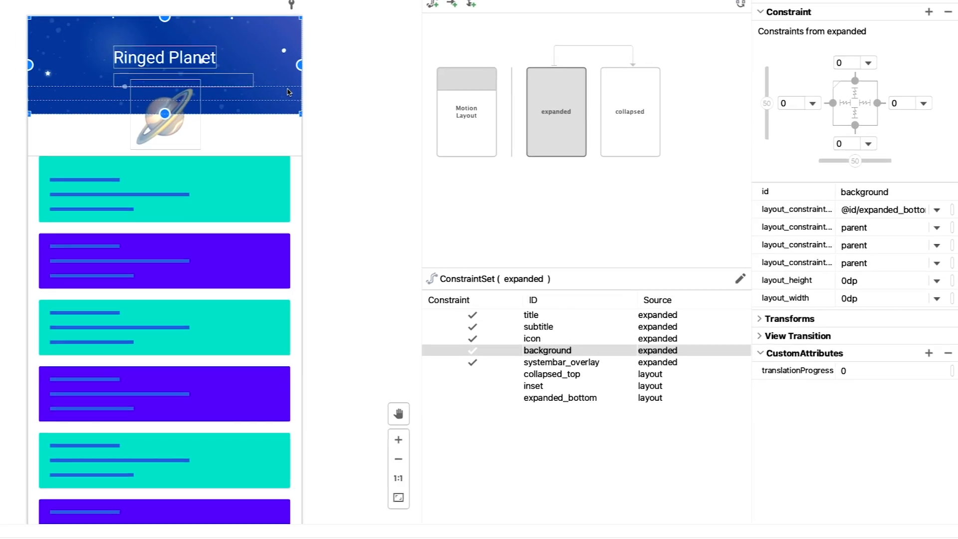
left_click(556, 111)
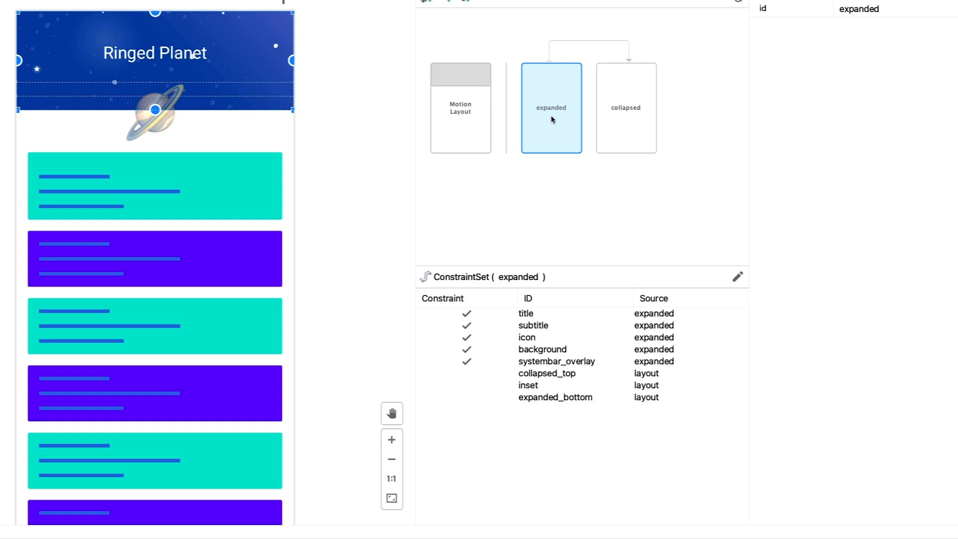
mouse_move(591, 357)
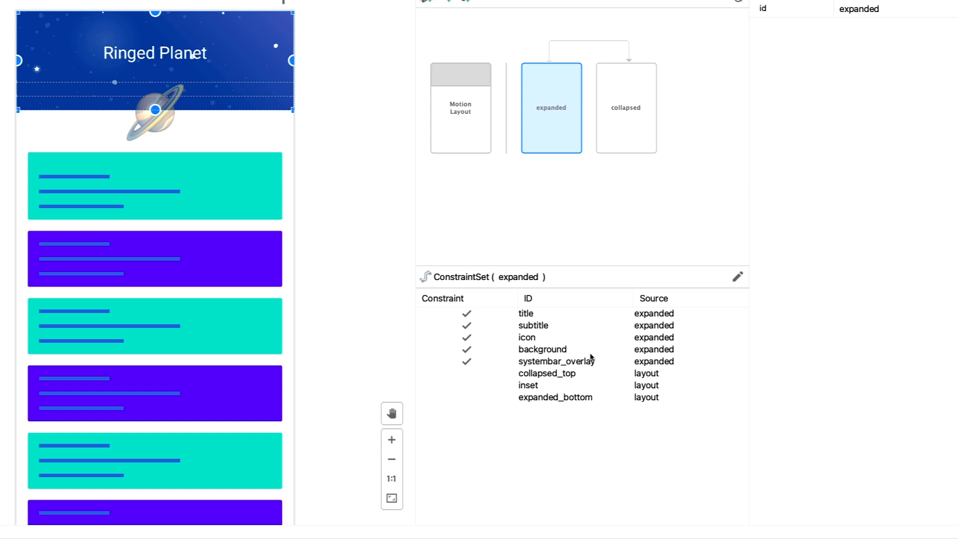
left_click(543, 349)
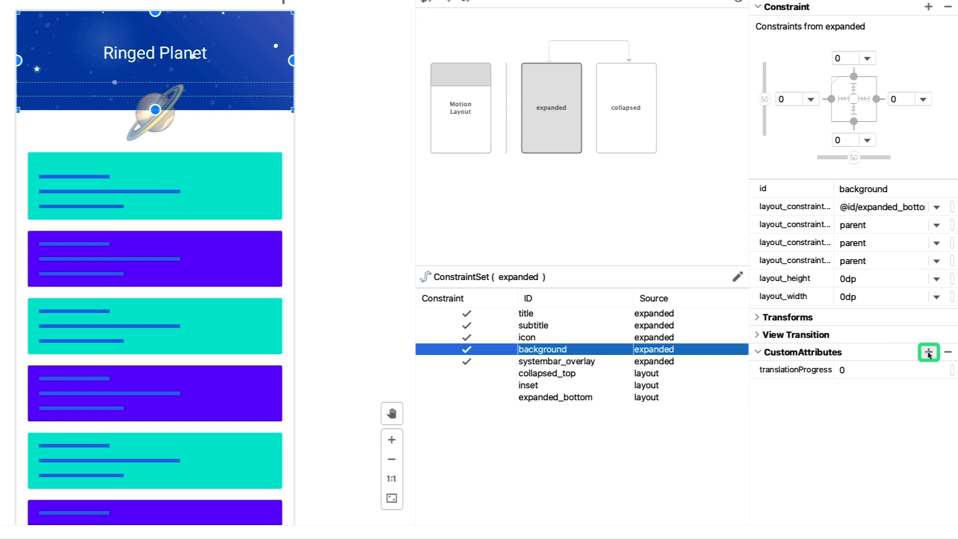
Add a Dimension custom attribute bottomCutSize of 120dp to the expanded background
left_click(928, 353)
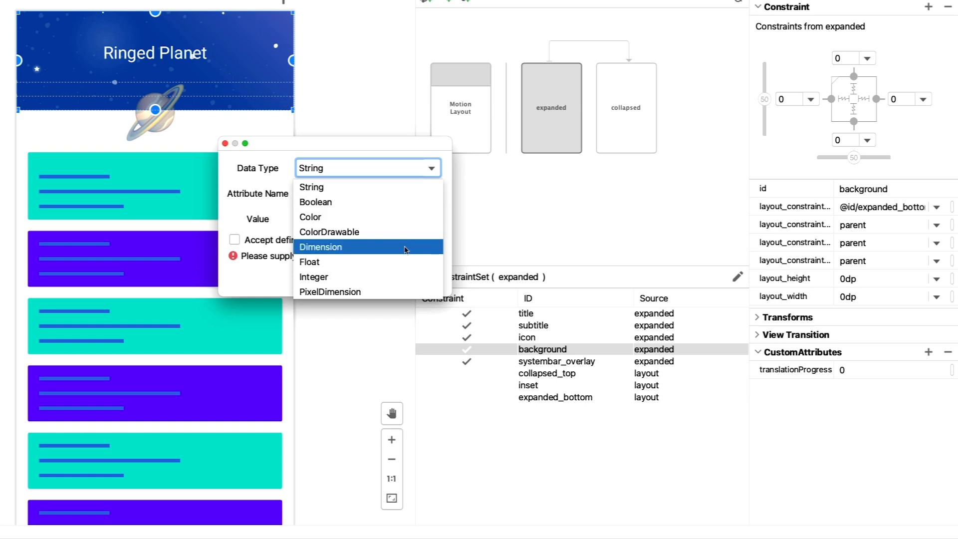
left_click(321, 246)
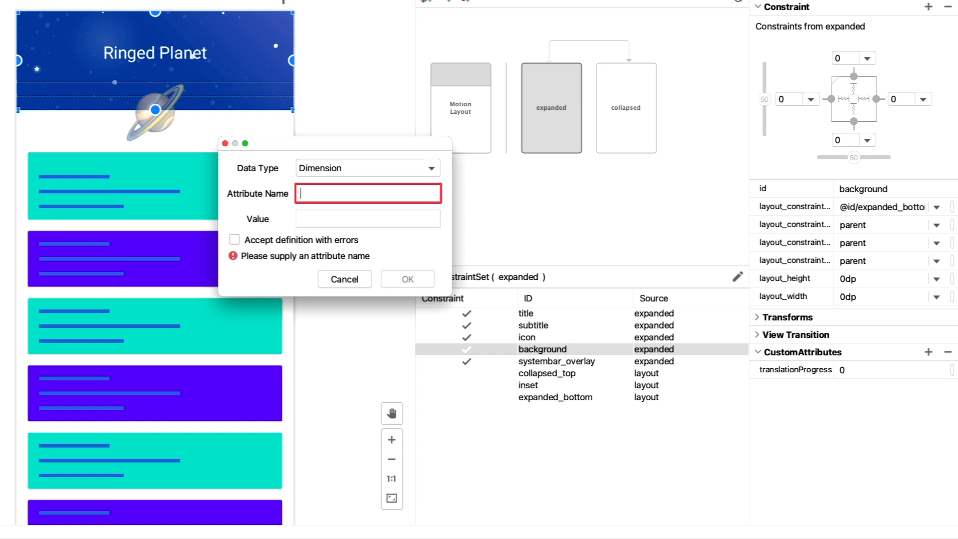
type("bottom")
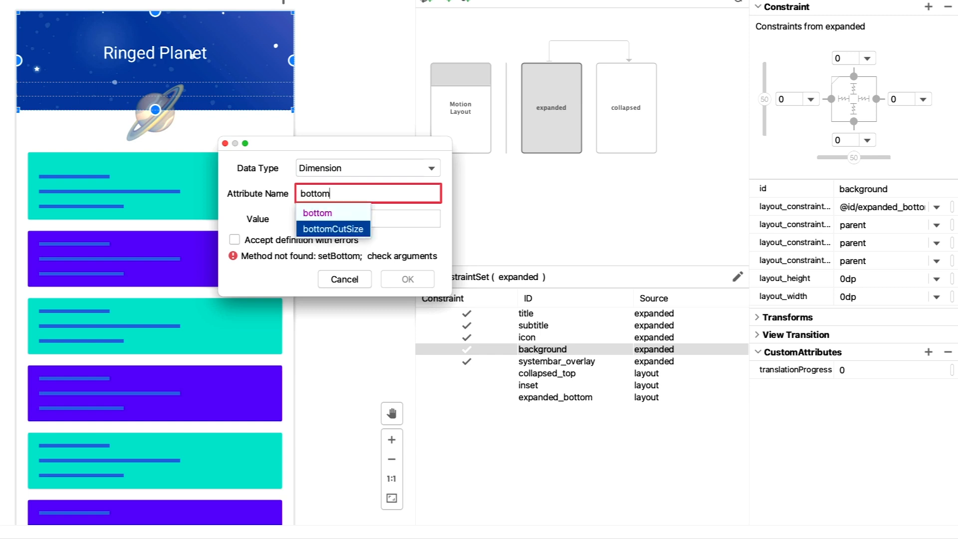
left_click(334, 228)
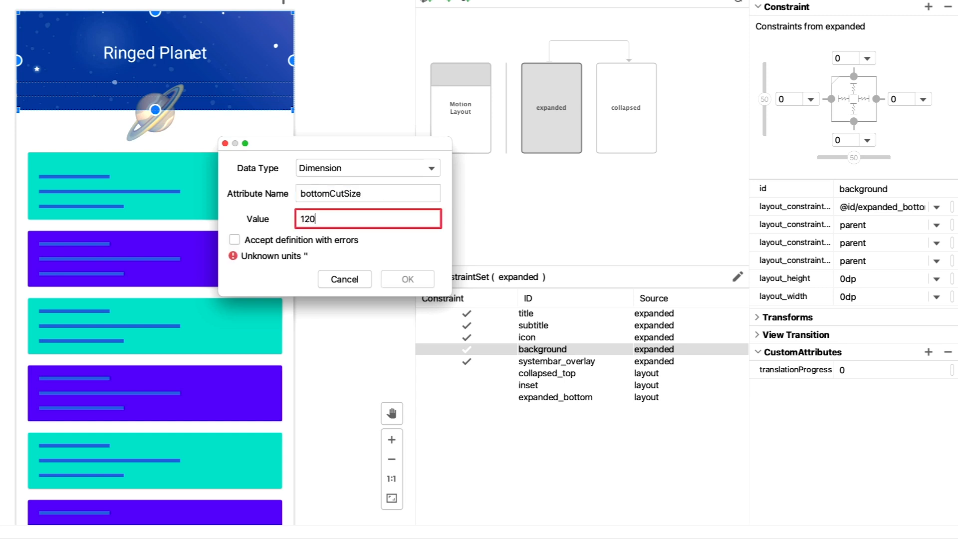
type("dp")
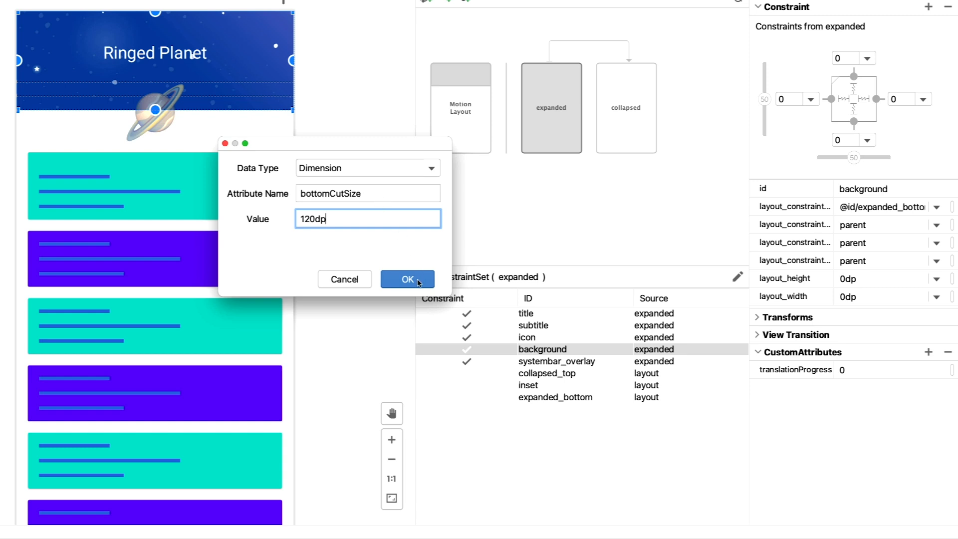
left_click(408, 280)
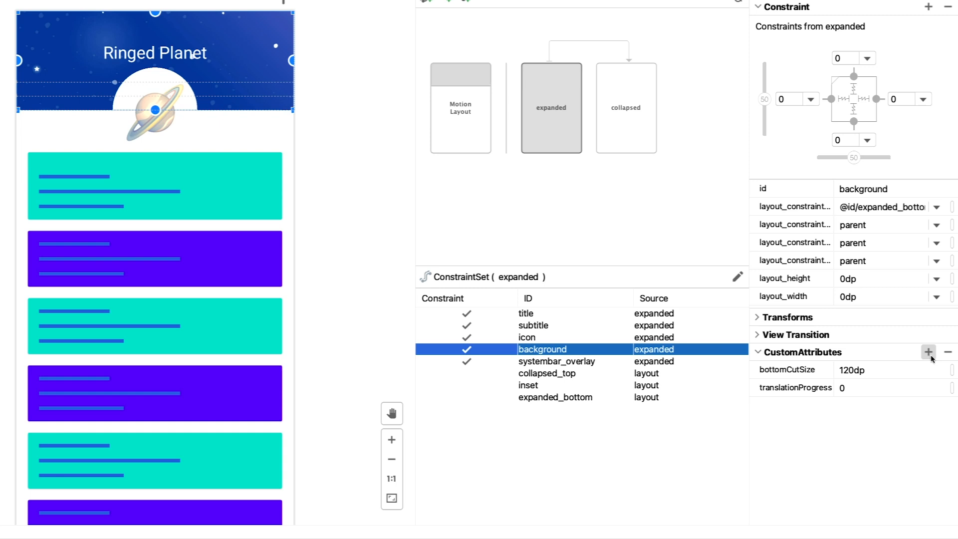
Add an endCutSize custom attribute of 0dp, then view the background in the collapsed set
left_click(929, 353)
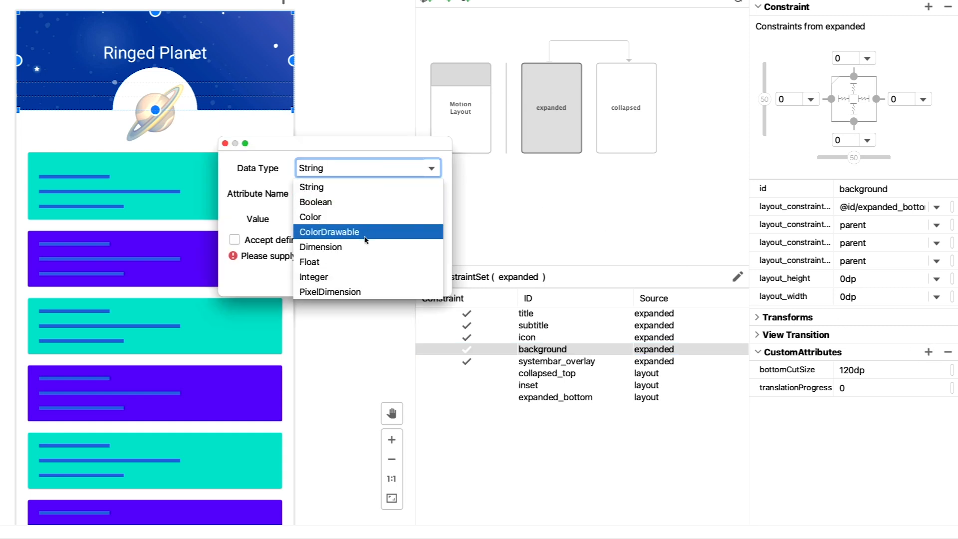
type("e")
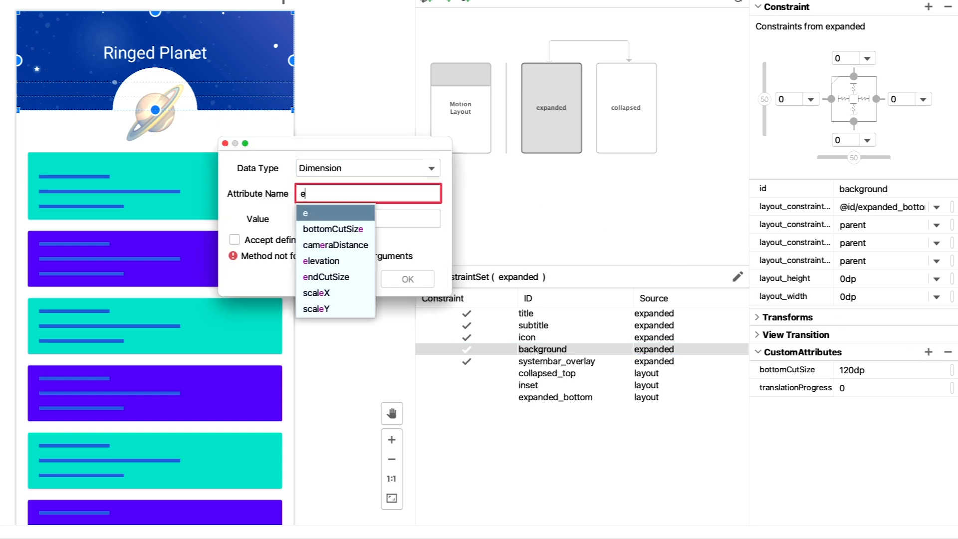
left_click(326, 277)
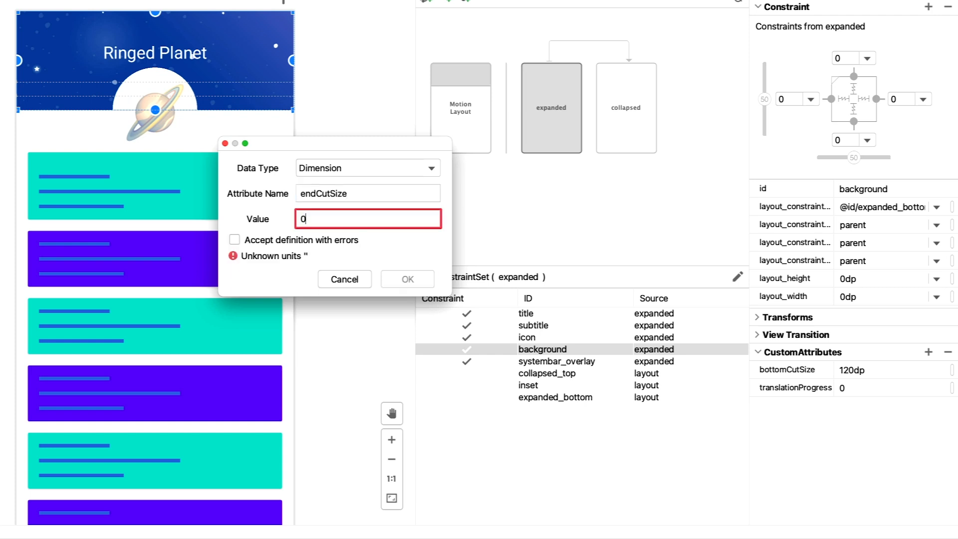
type("dp")
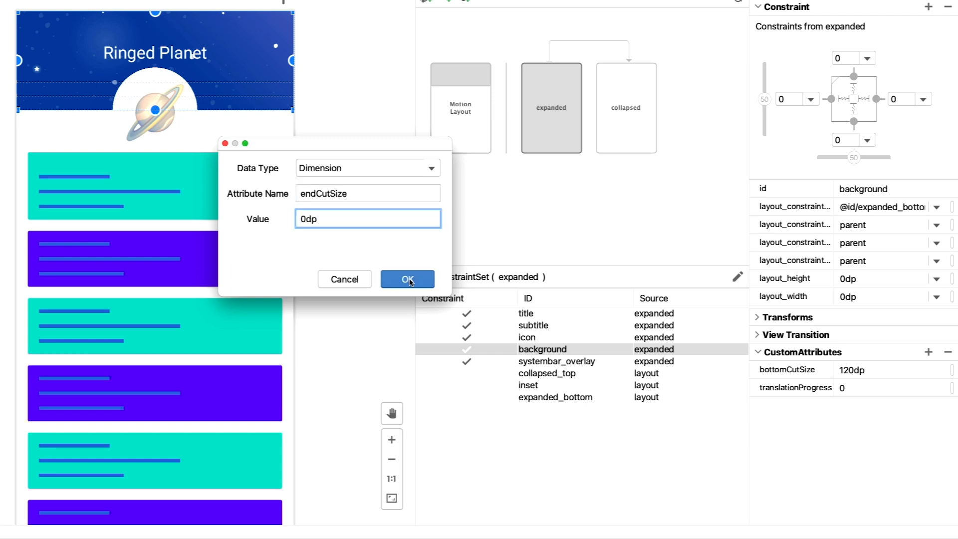
left_click(408, 279)
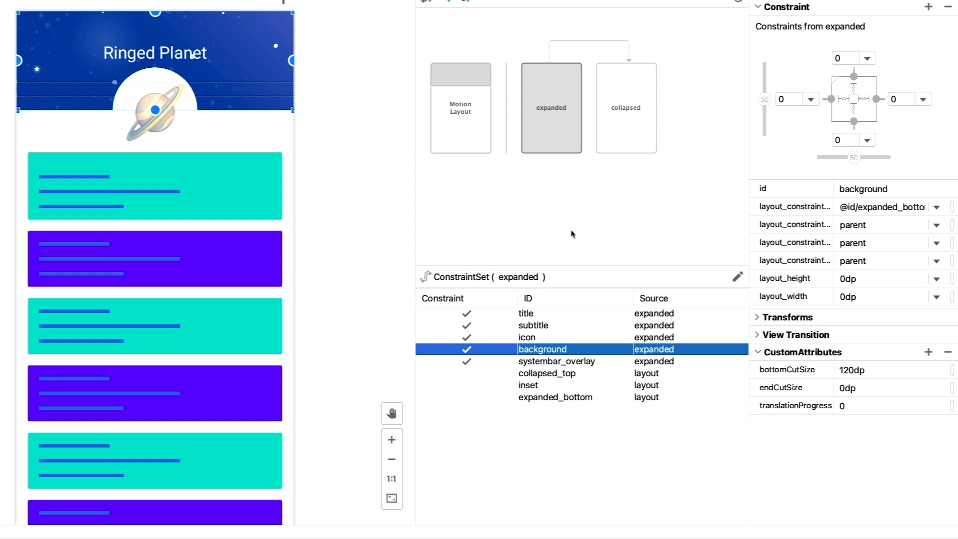
left_click(624, 107)
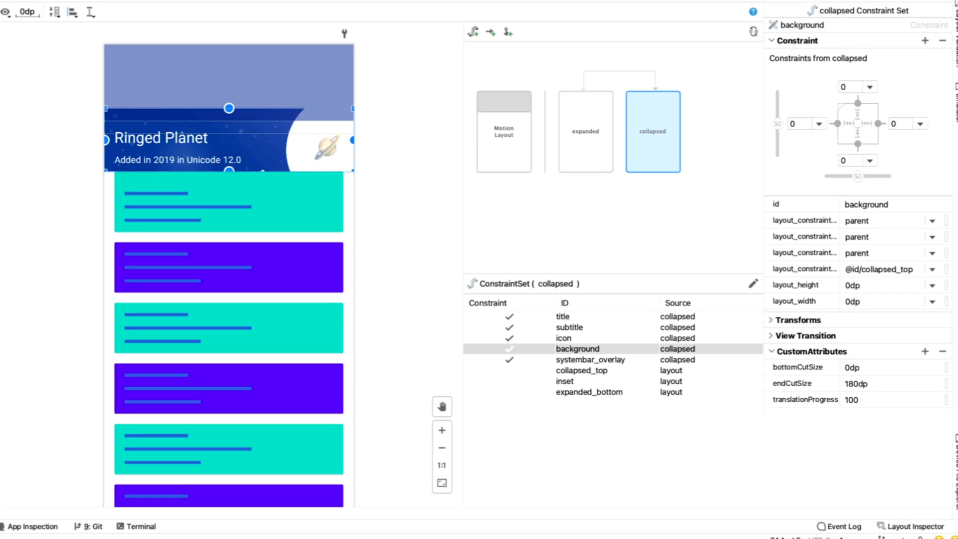
On the expanded-to-collapsed transition, add a background KeyAttribute at position 60 animating bottomCutSize
left_click(619, 76)
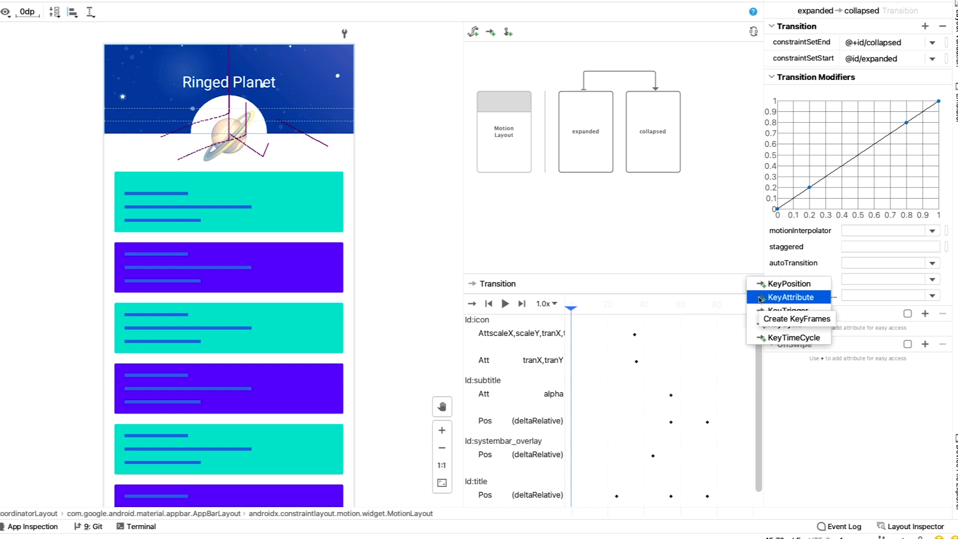
left_click(791, 298)
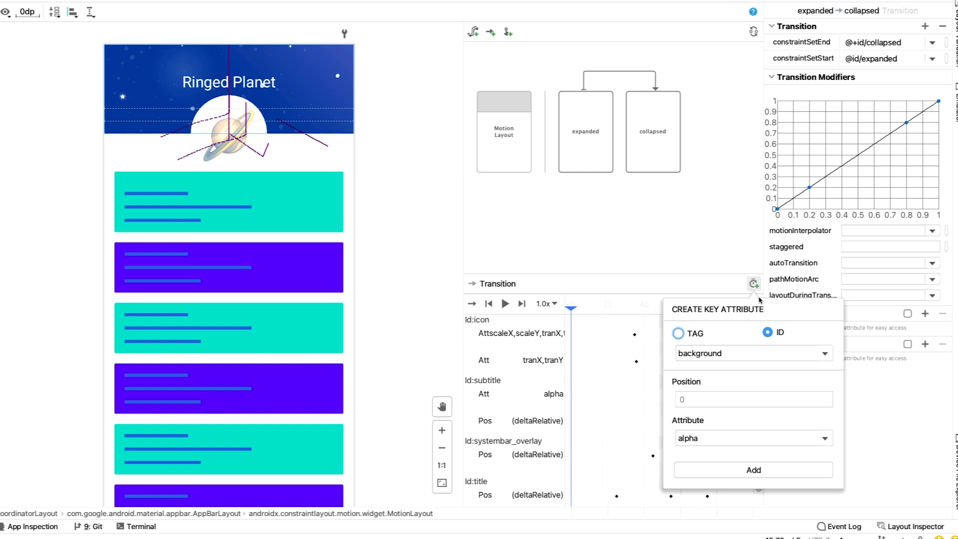
mouse_move(760, 302)
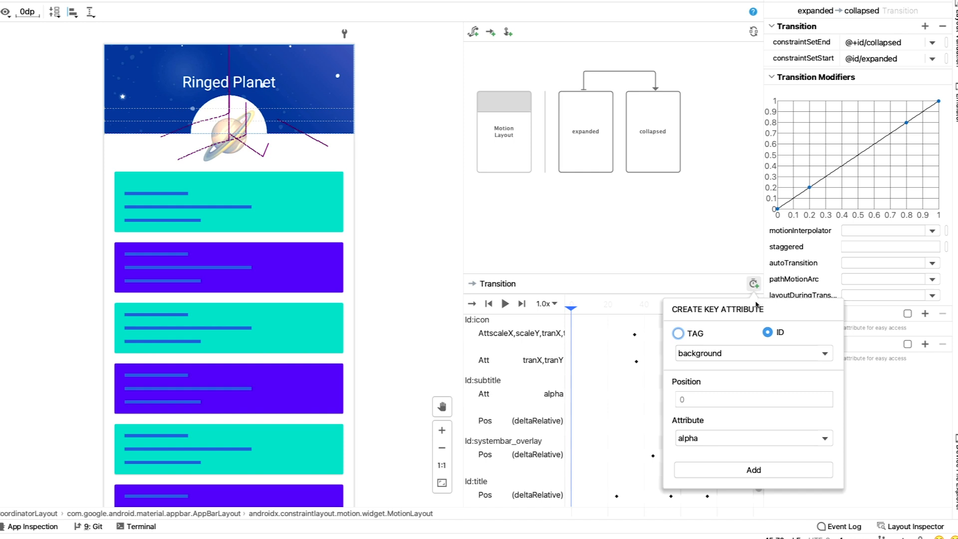
left_click(753, 399)
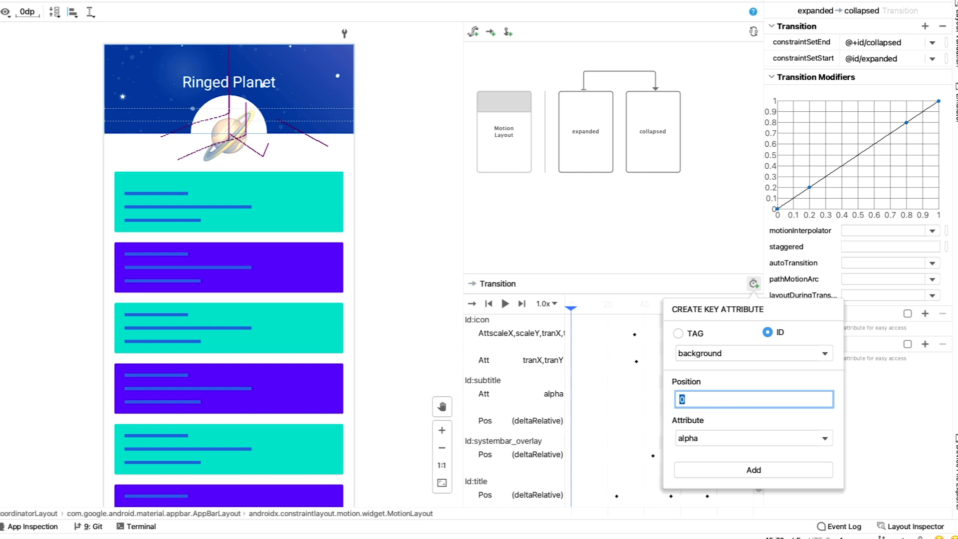
type("60")
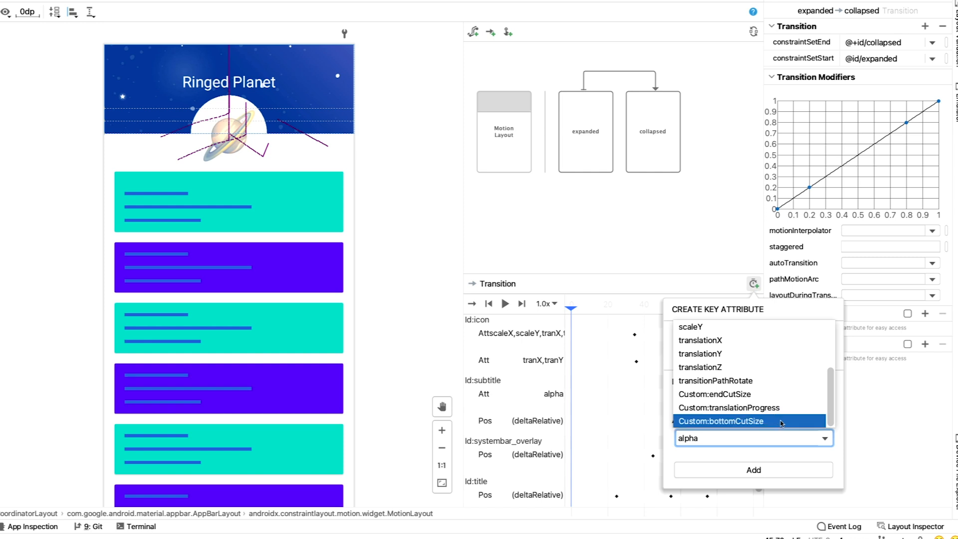
left_click(721, 421)
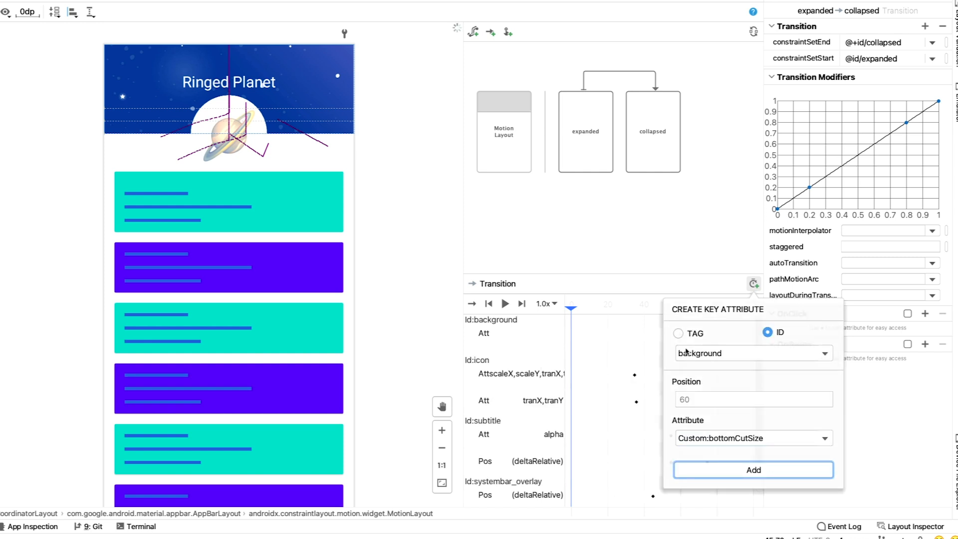
left_click(752, 469)
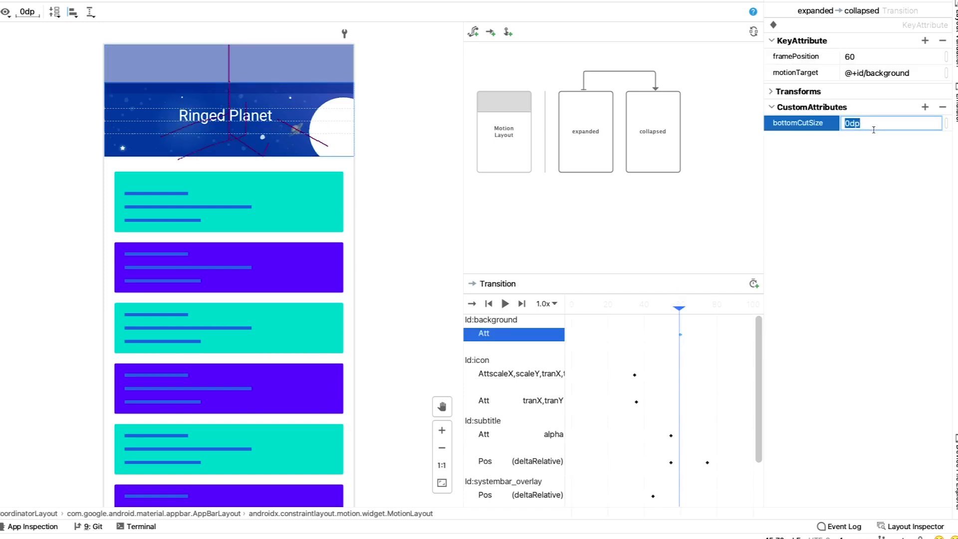
Add a background KeyAttribute at position 80 with endCutSize 220dp
left_click(755, 284)
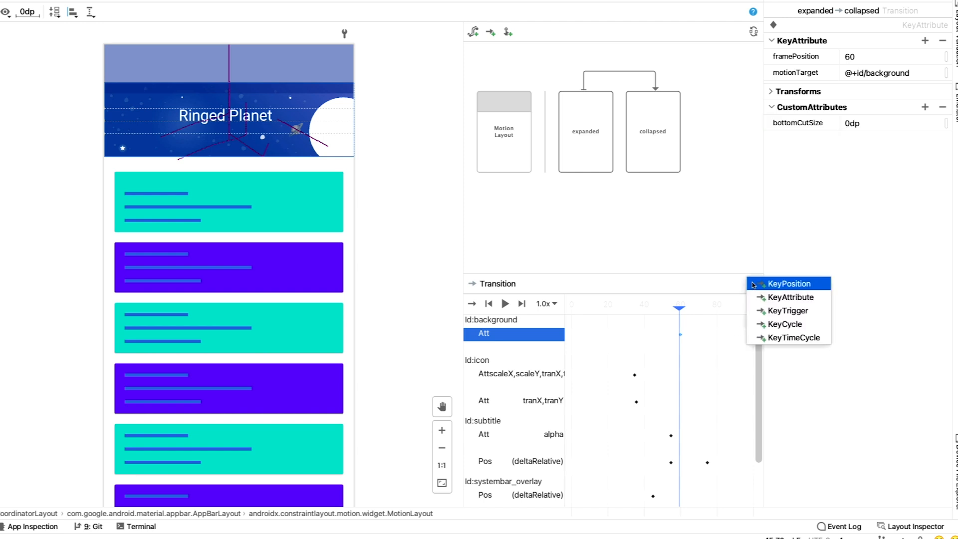
mouse_move(790, 297)
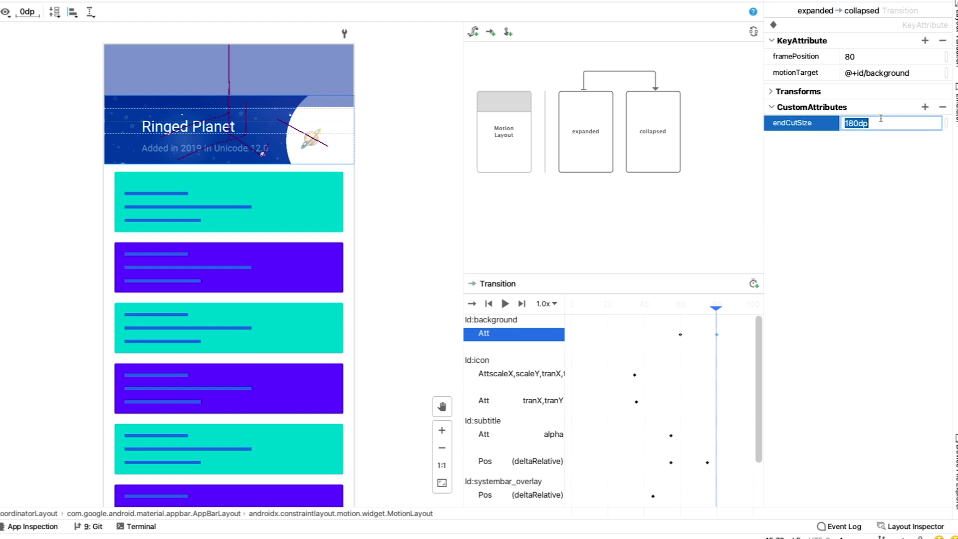
type("220dp")
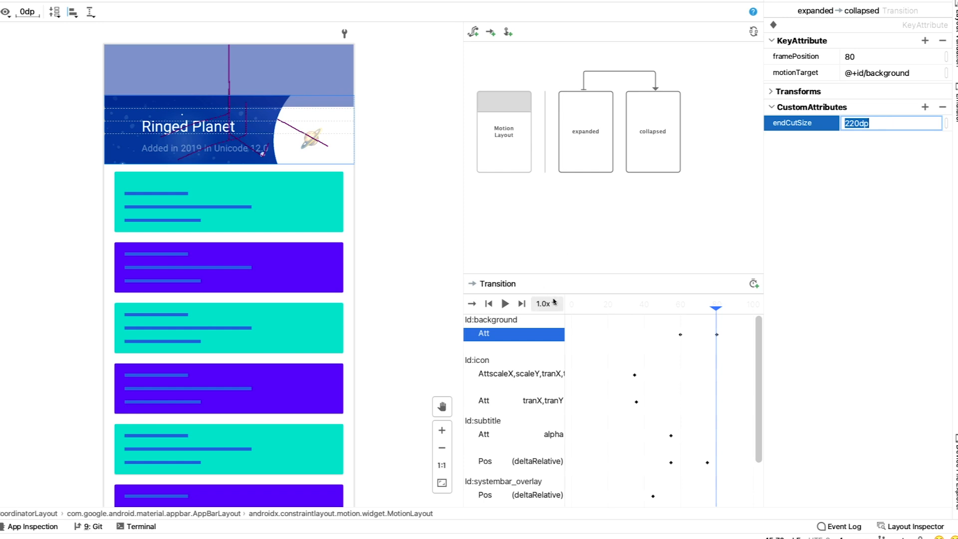
left_click(545, 303)
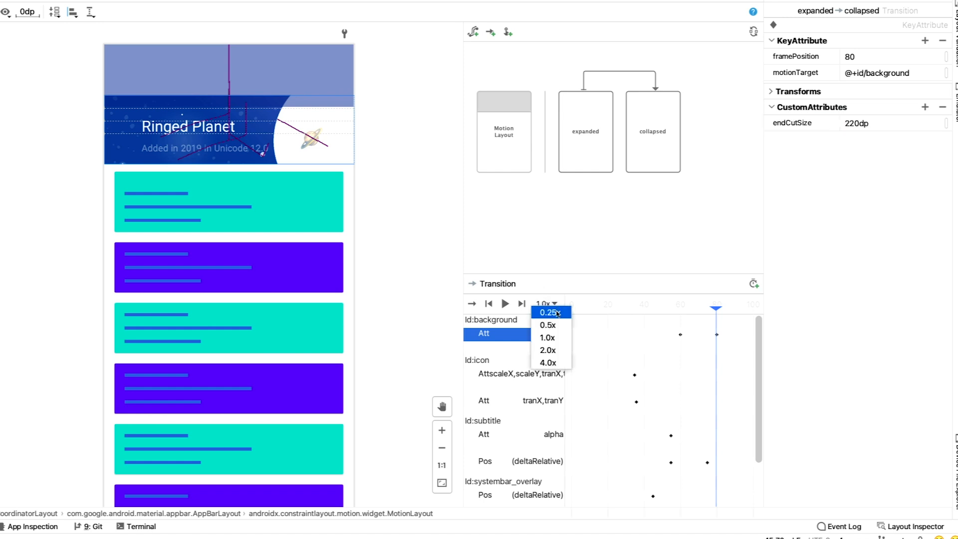
Play the transition preview at 0.25x speed and stop it
left_click(546, 313)
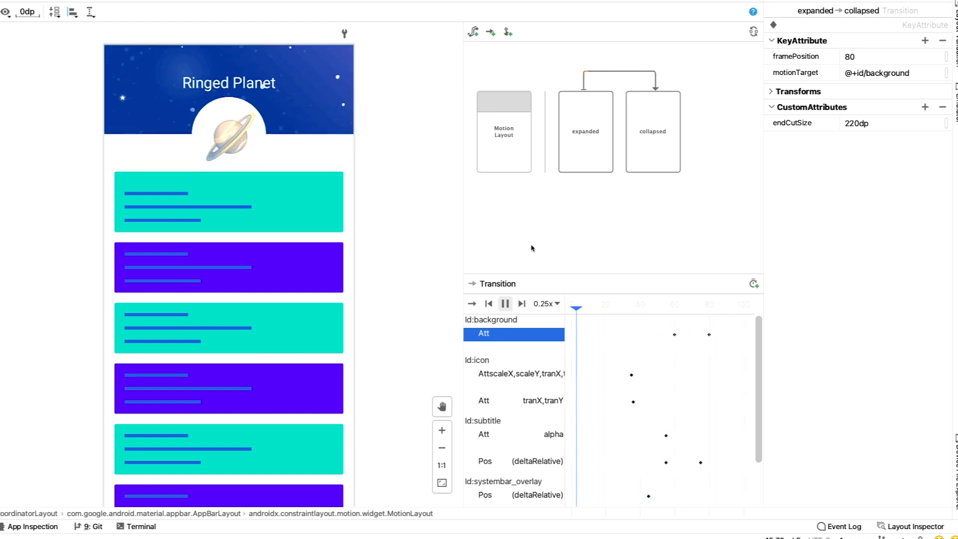
left_click(505, 304)
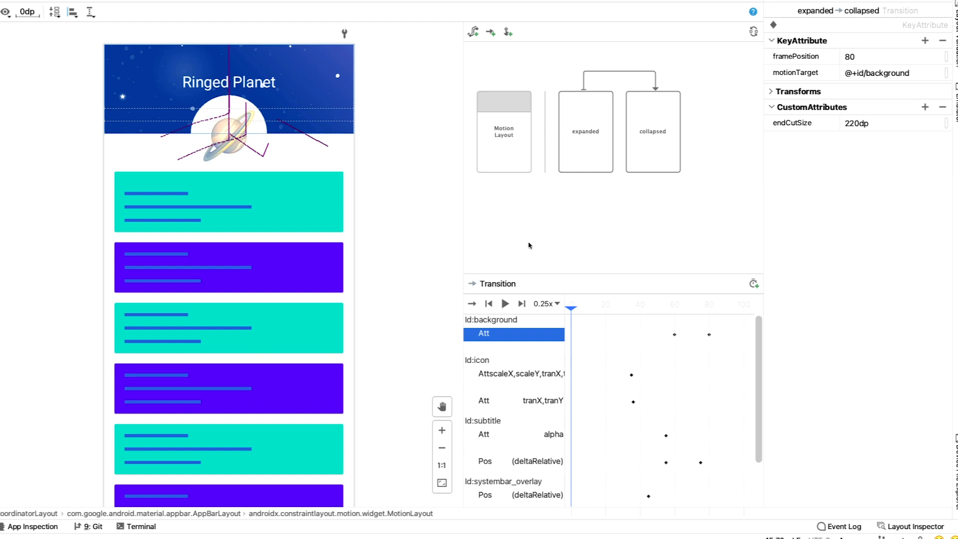
mouse_move(754, 284)
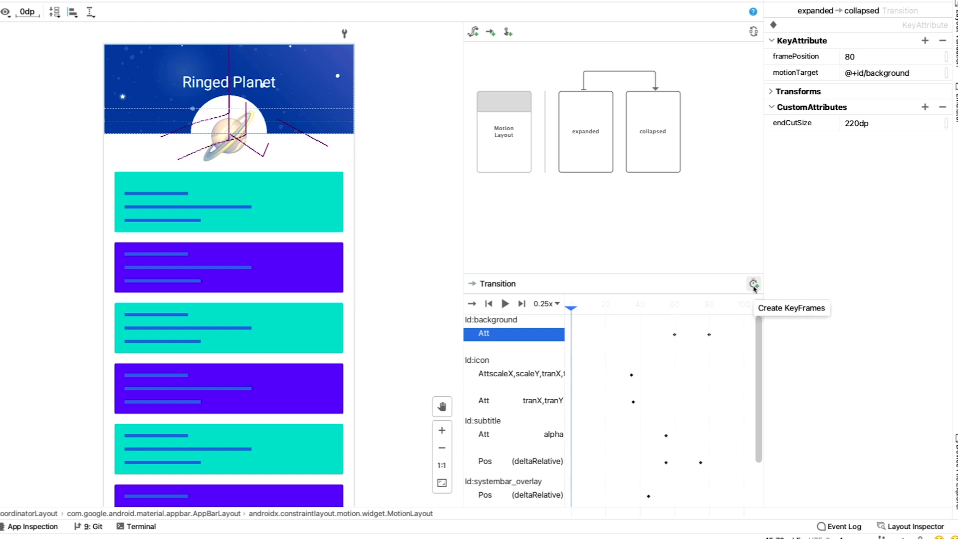
Add a deltaRelative KeyPosition for the icon at position 35
left_click(753, 285)
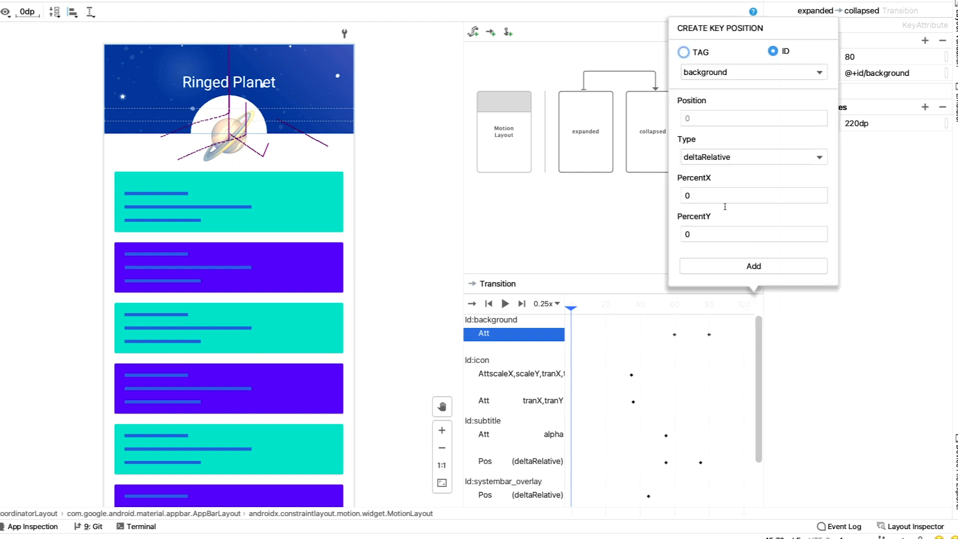
left_click(753, 72)
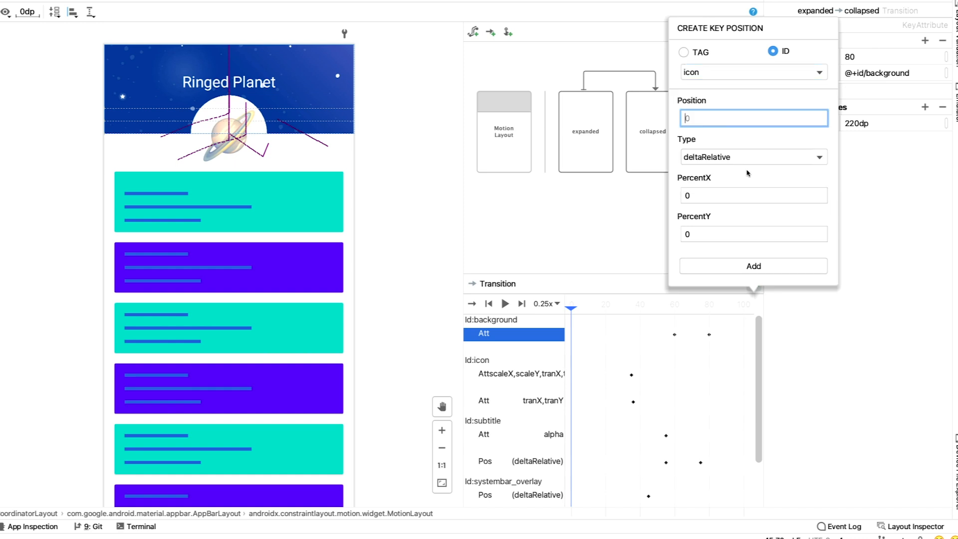
type("35")
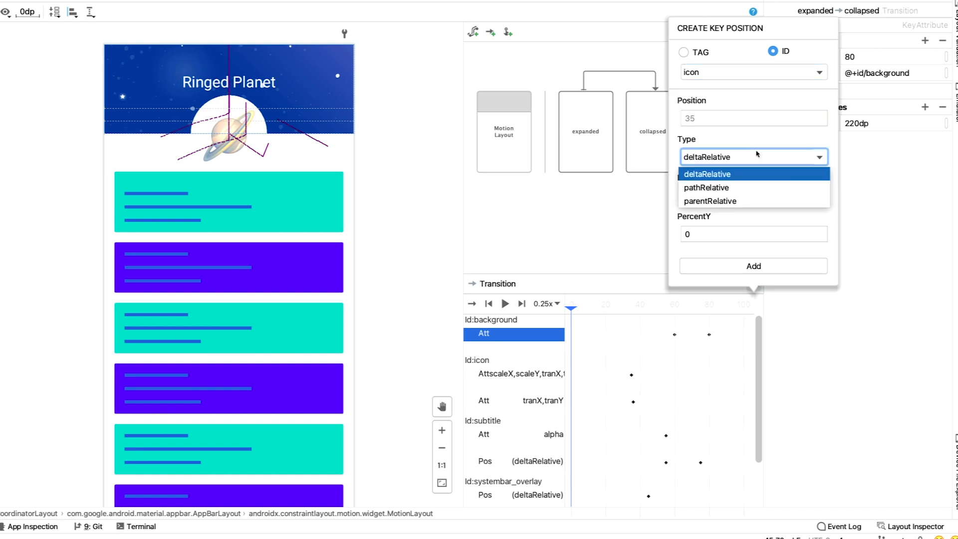
left_click(706, 174)
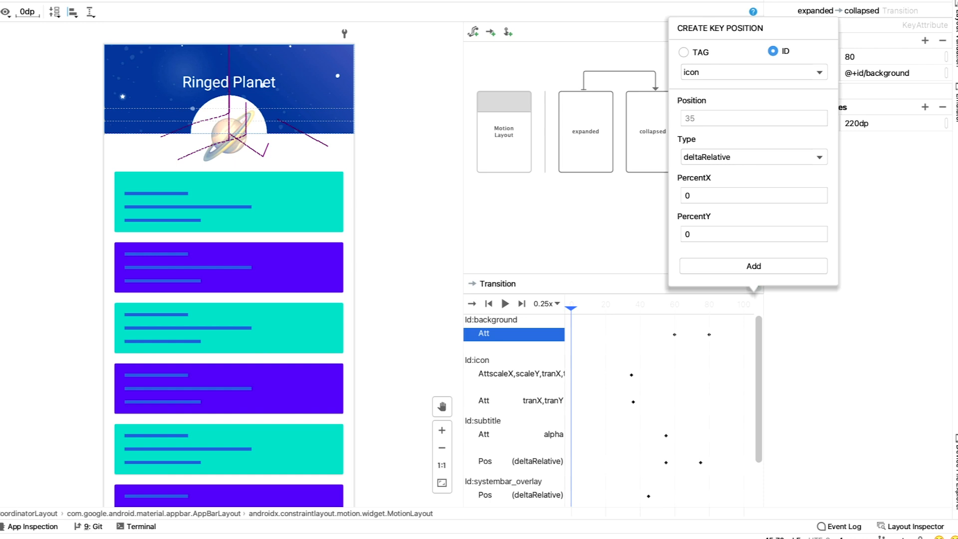
left_click(754, 233)
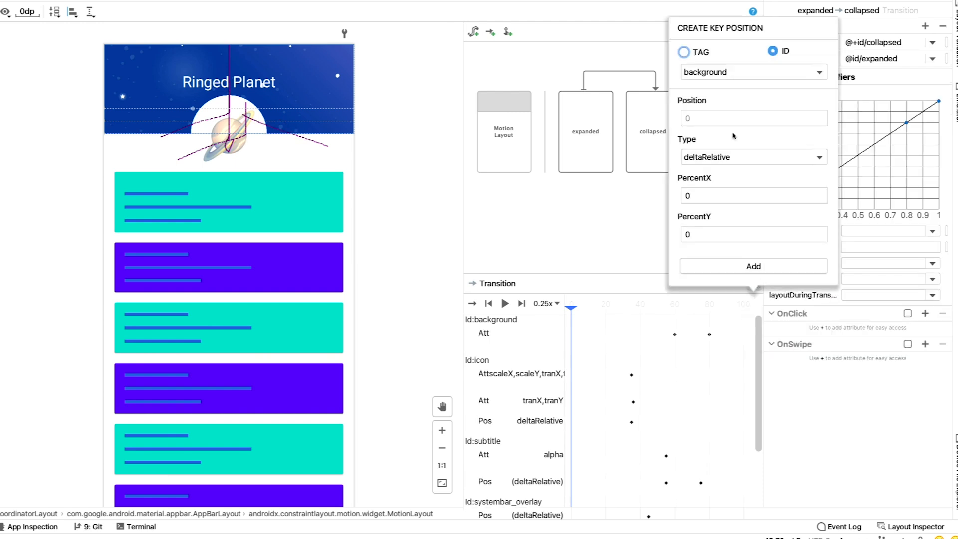
Add an icon KeyPosition at 36, deltaRelative, with percentX 1 and percentY 1
left_click(753, 72)
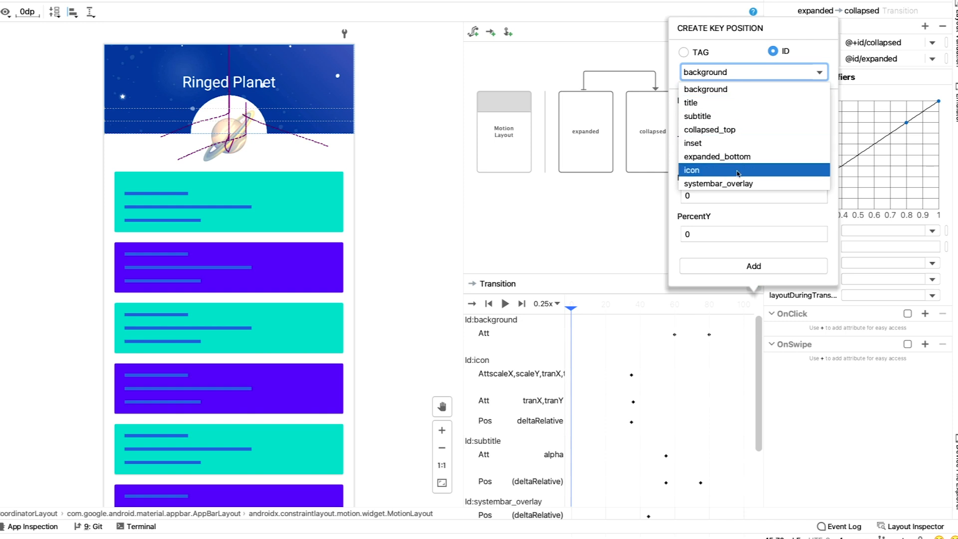
left_click(691, 170)
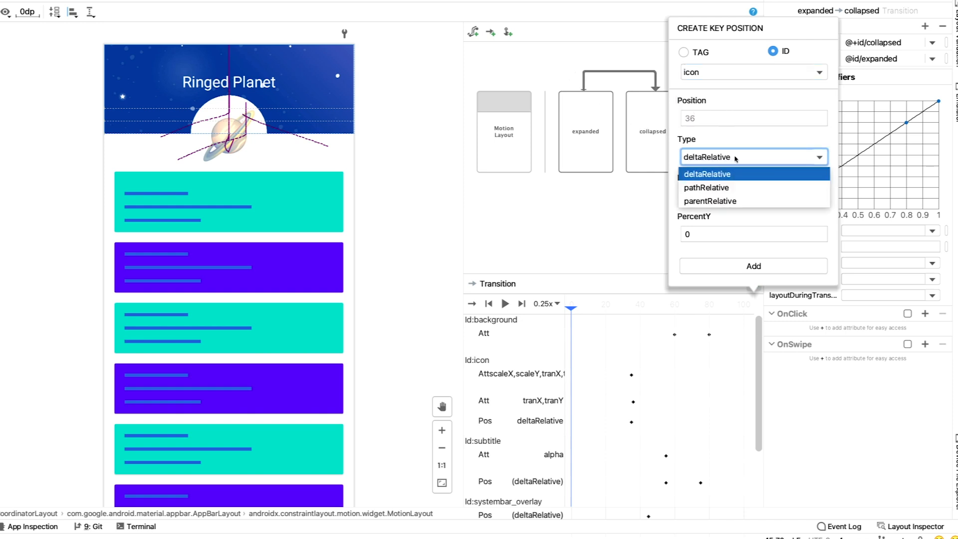
left_click(707, 174)
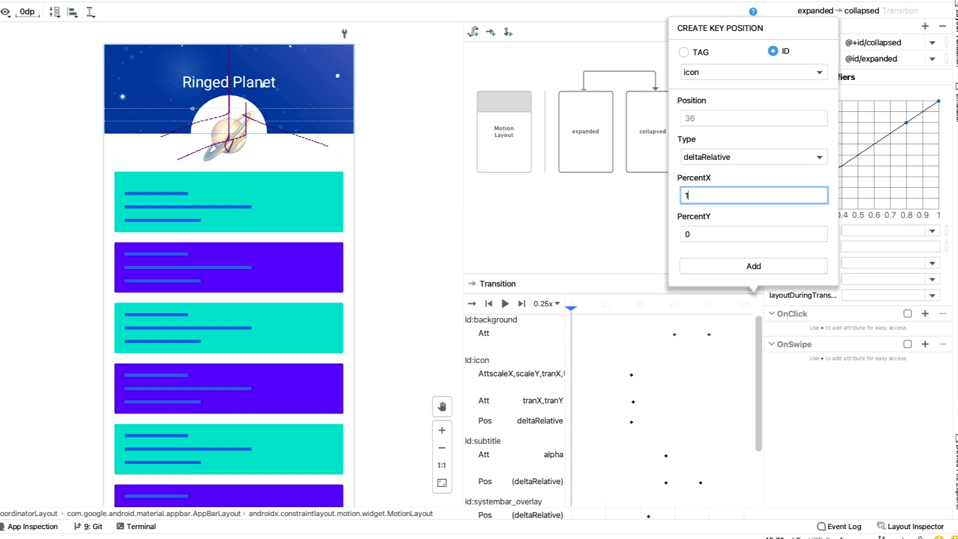
type("1")
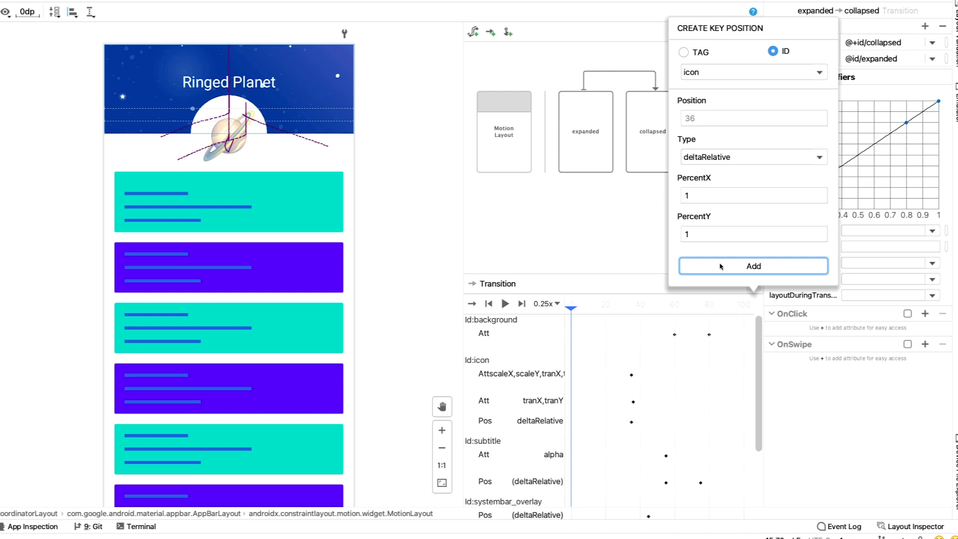
left_click(752, 265)
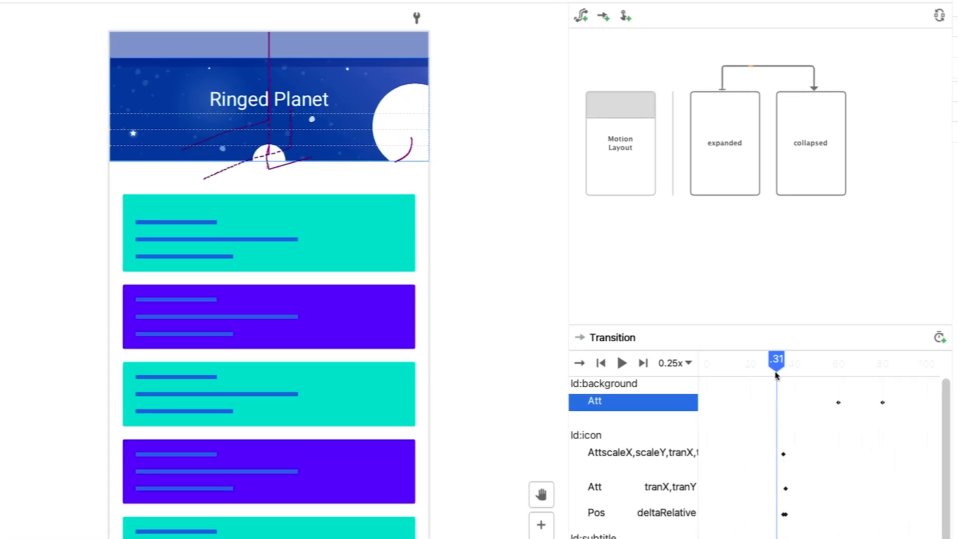
left_click_drag(776, 360, 791, 361)
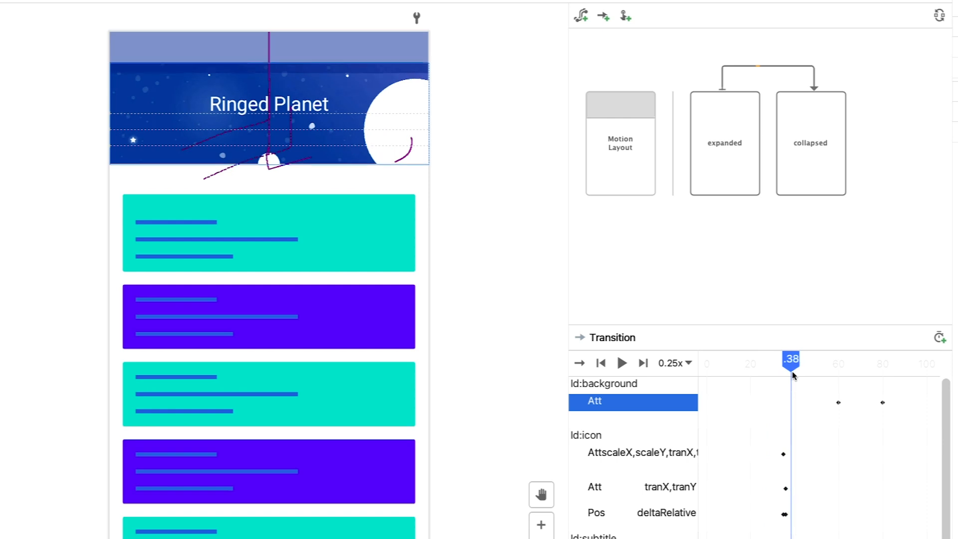
left_click_drag(790, 360, 861, 360)
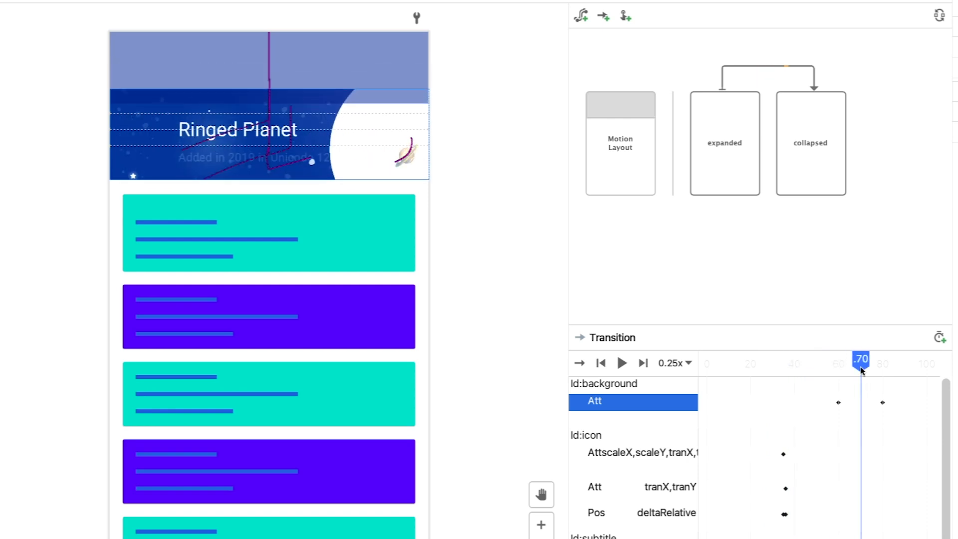
left_click_drag(861, 361, 740, 360)
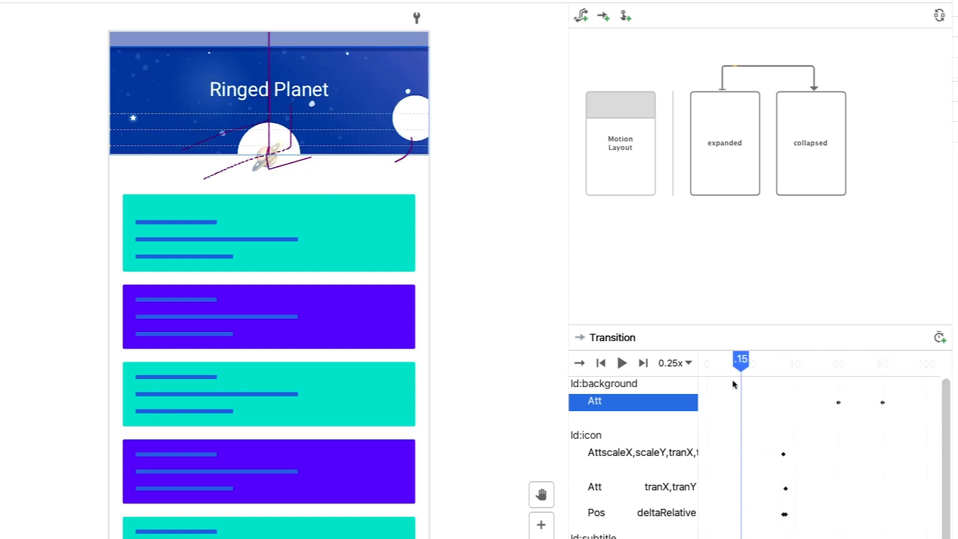
left_click_drag(739, 360, 781, 359)
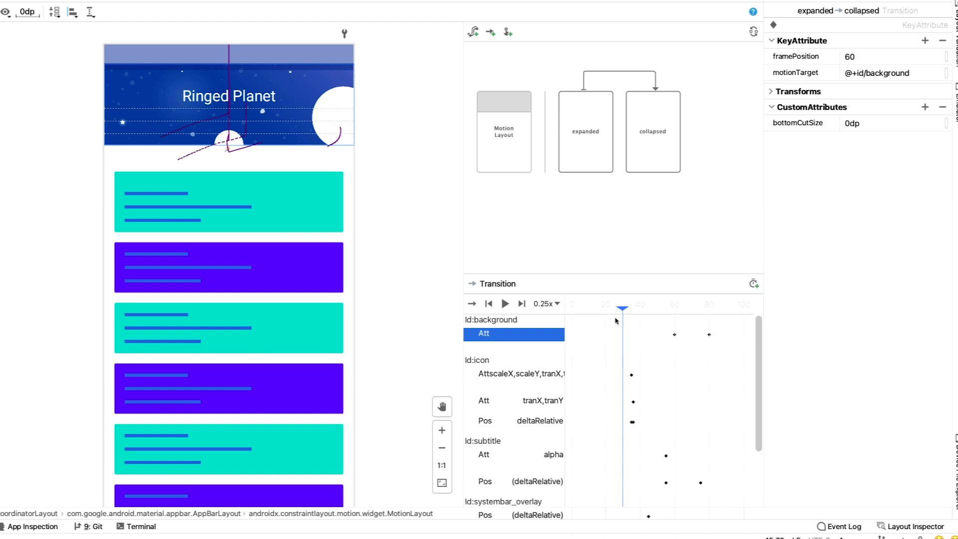
Give the icon's KeyPosition at 36 a linear curveFit and replay the transition preview
left_click_drag(622, 304, 630, 301)
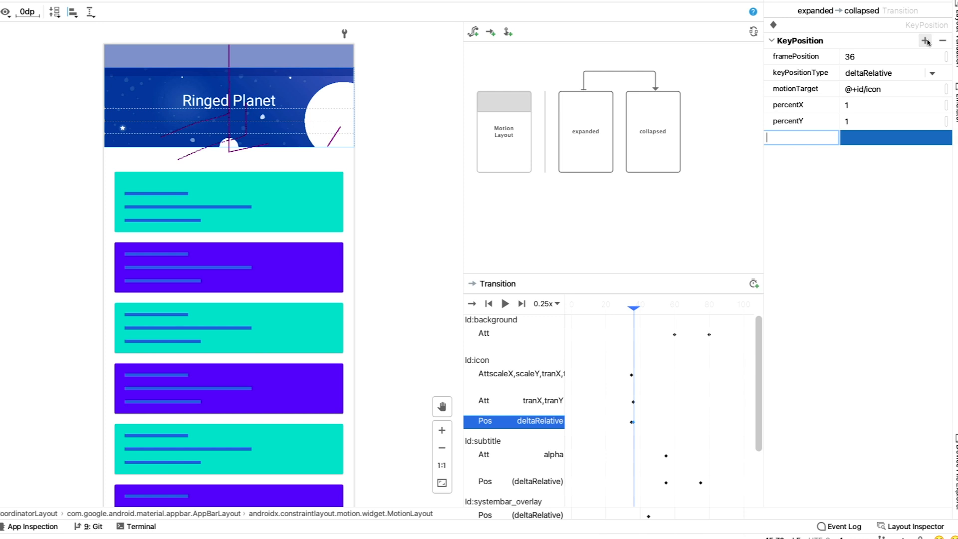
type("curveFit")
left_click(896, 137)
type("linear")
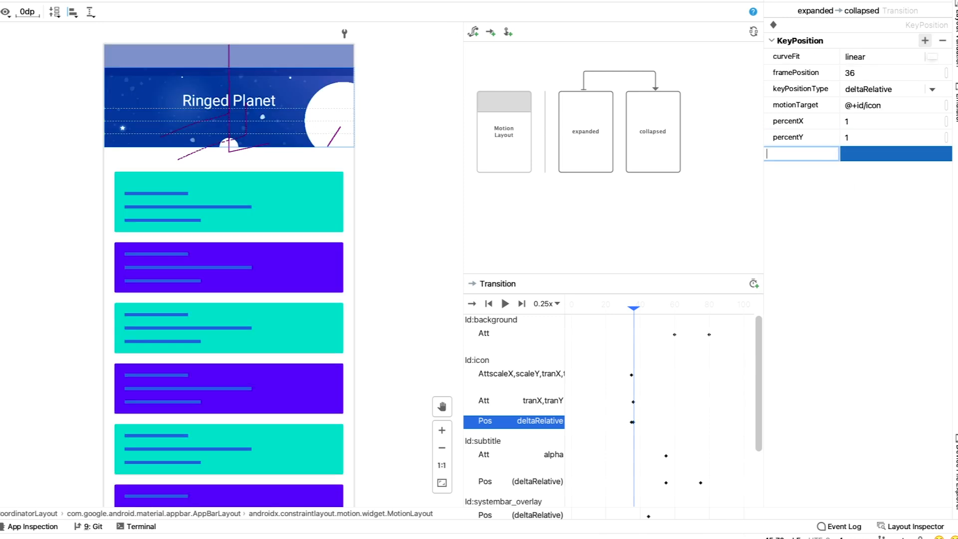
left_click(505, 303)
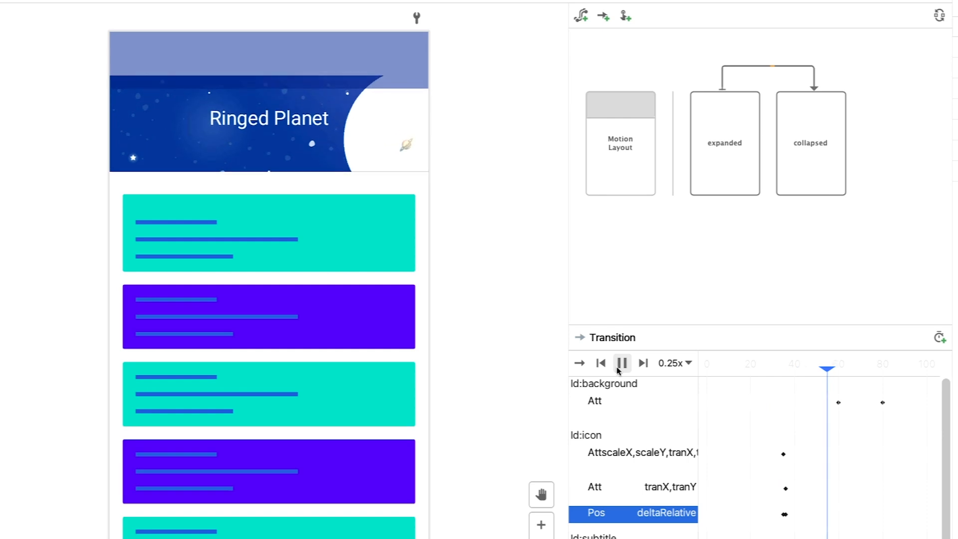
left_click(601, 364)
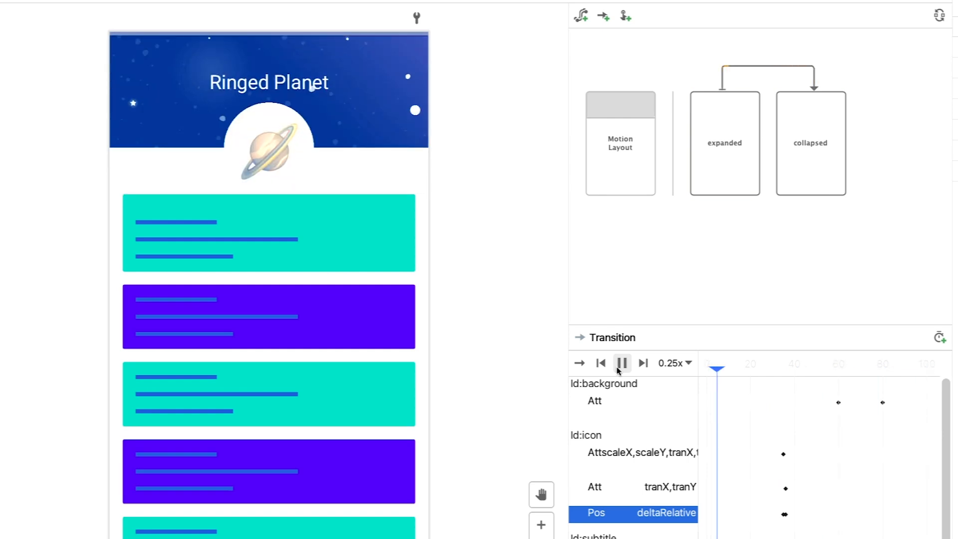